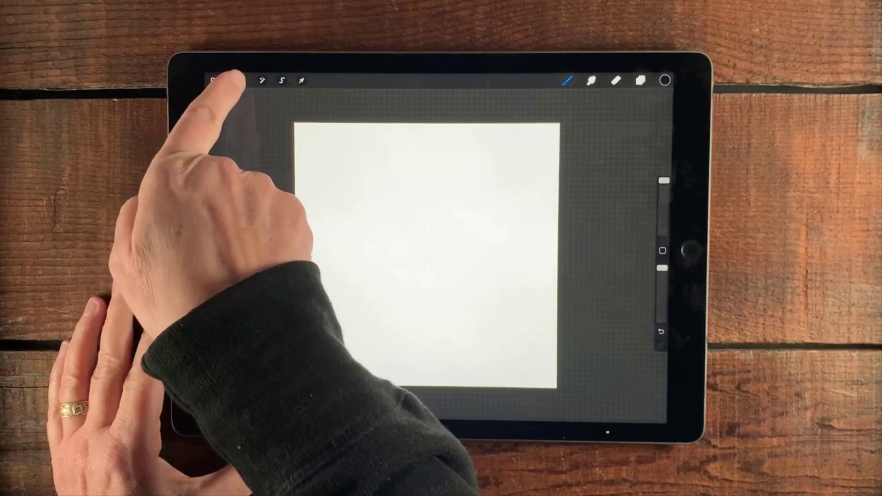
Step: Apply a 2D Grid drawing guide with a 1060 px grid size
left_click(243, 80)
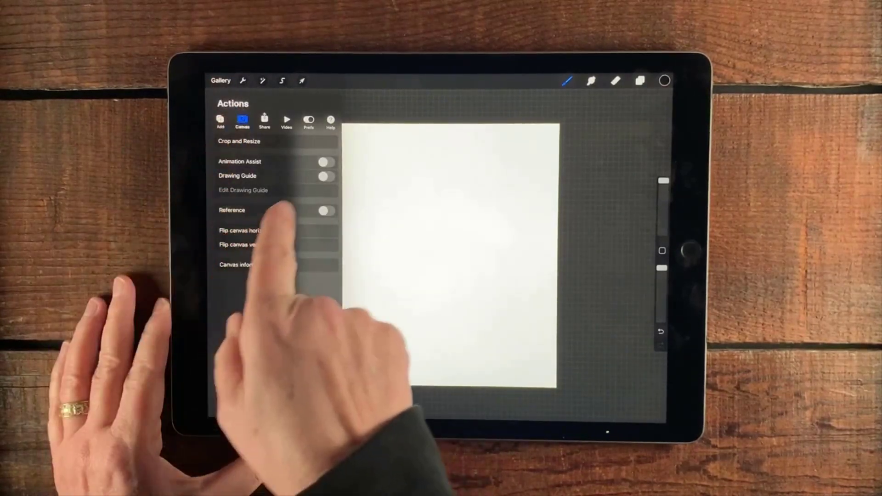
left_click(243, 190)
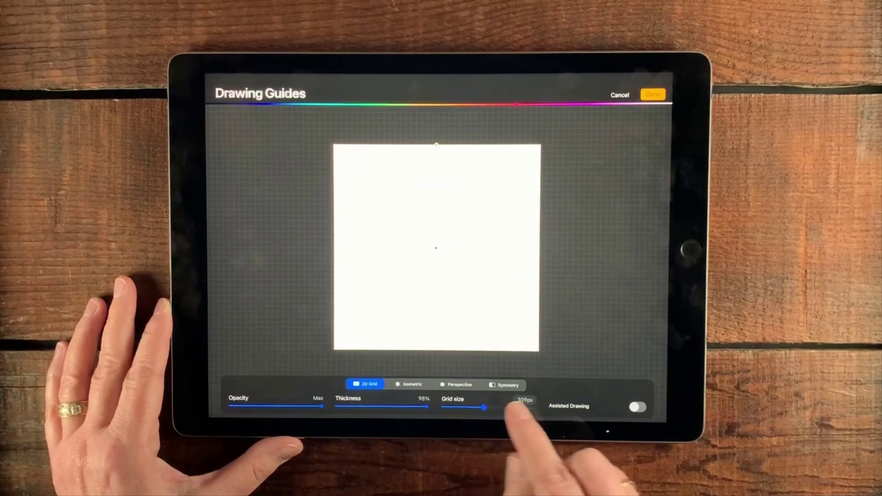
left_click(521, 406)
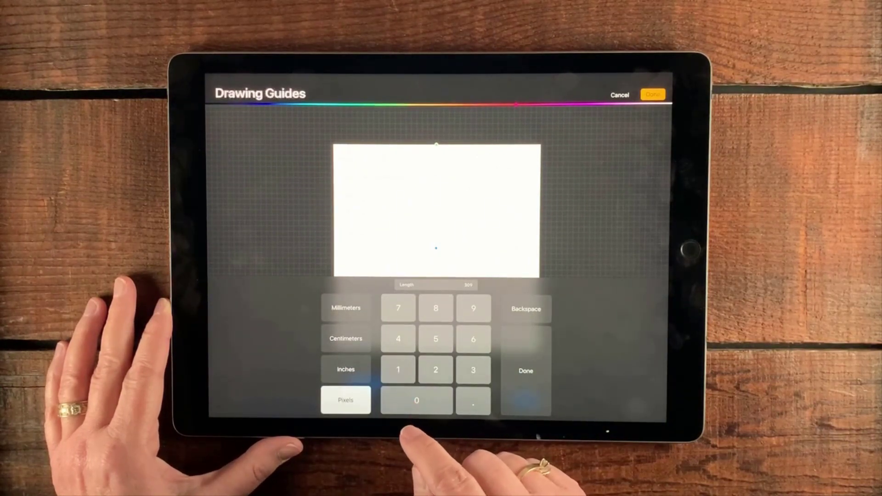
left_click(473, 370)
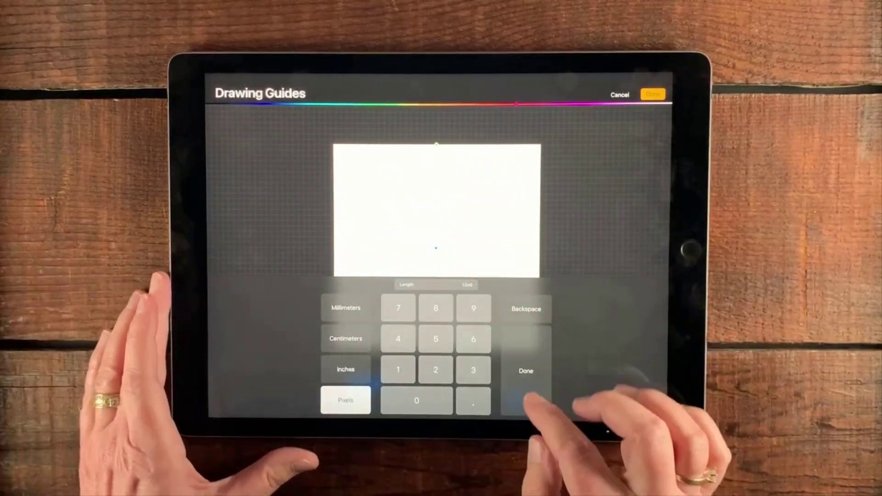
left_click(524, 371)
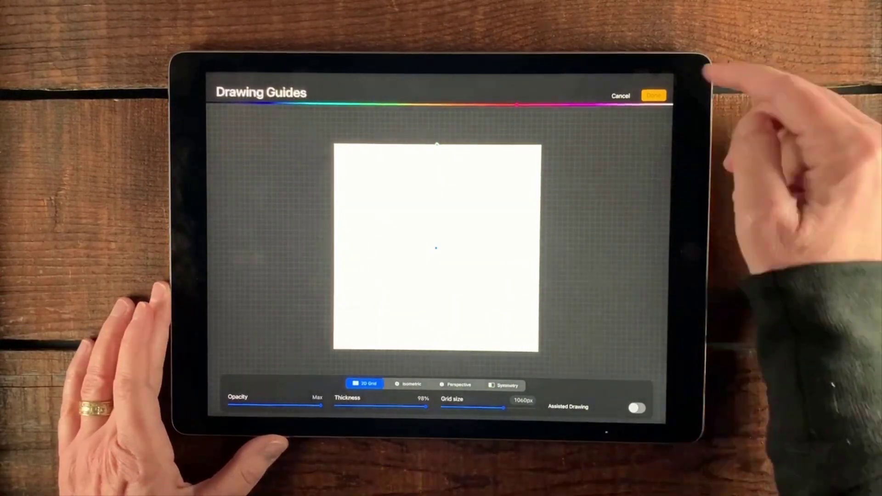
left_click(653, 96)
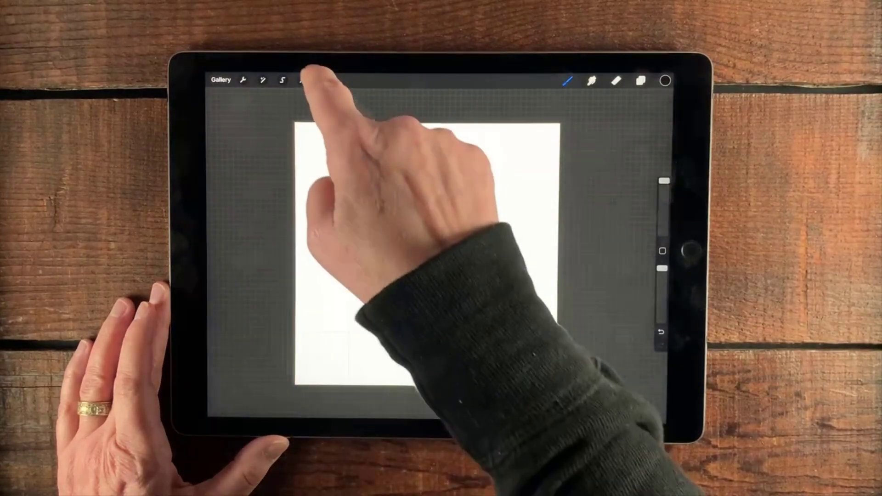
Step: Resize the hexagon uniformly with exact keypad dimensions and move it to the canvas centre
left_click(303, 80)
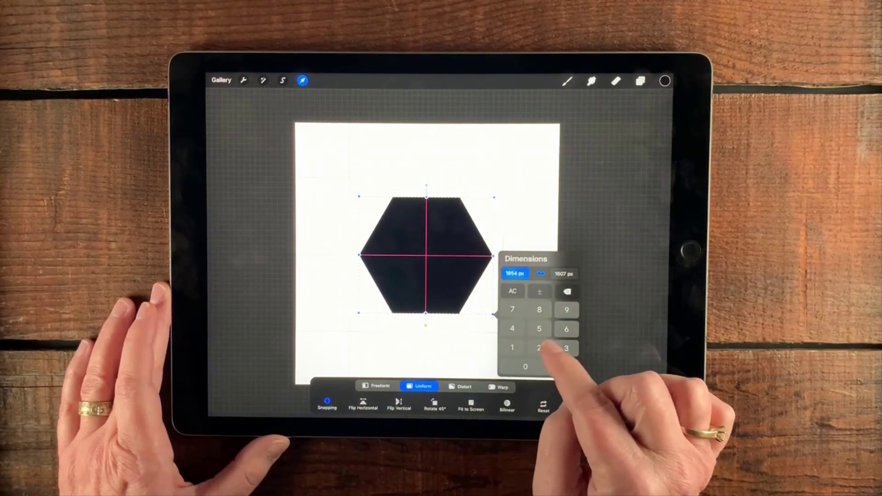
left_click(539, 348)
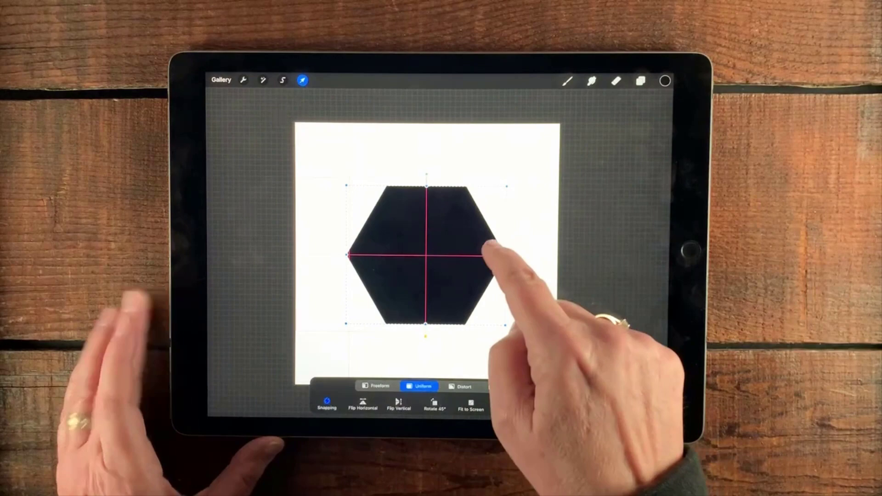
left_click(327, 403)
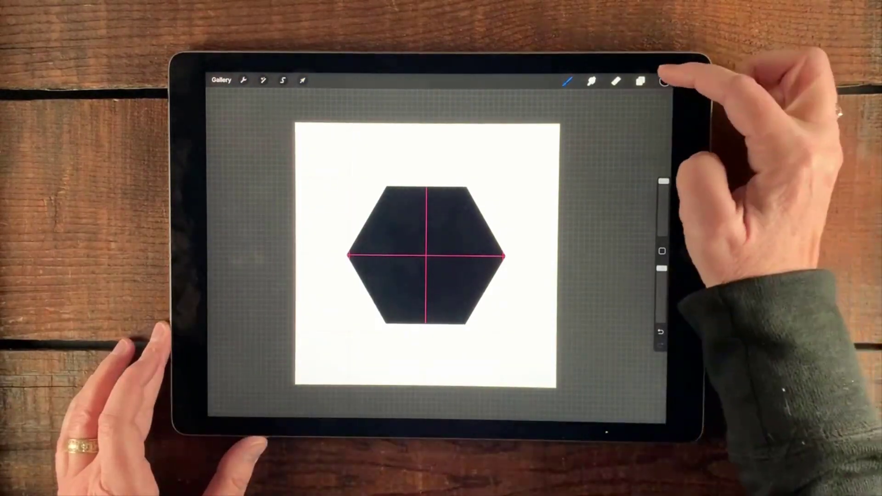
Step: Duplicate the hexagon layer and place copies at the upper-right and lower-right edges
left_click(640, 81)
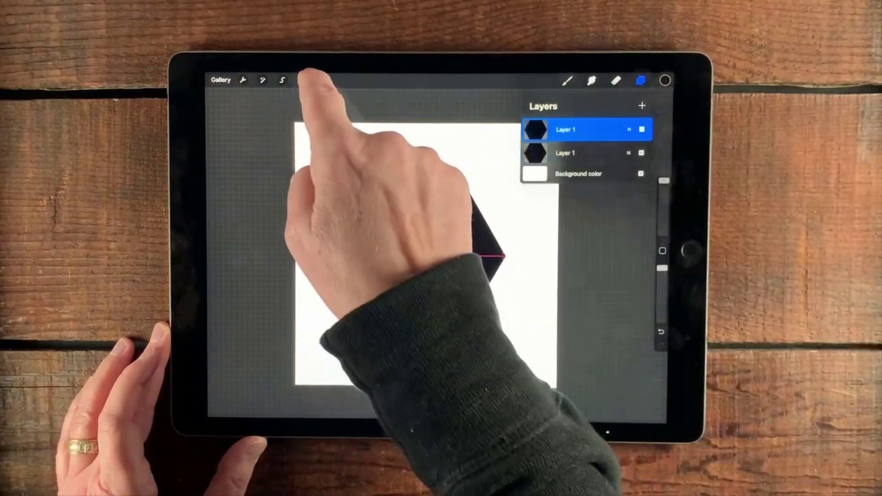
left_click(302, 80)
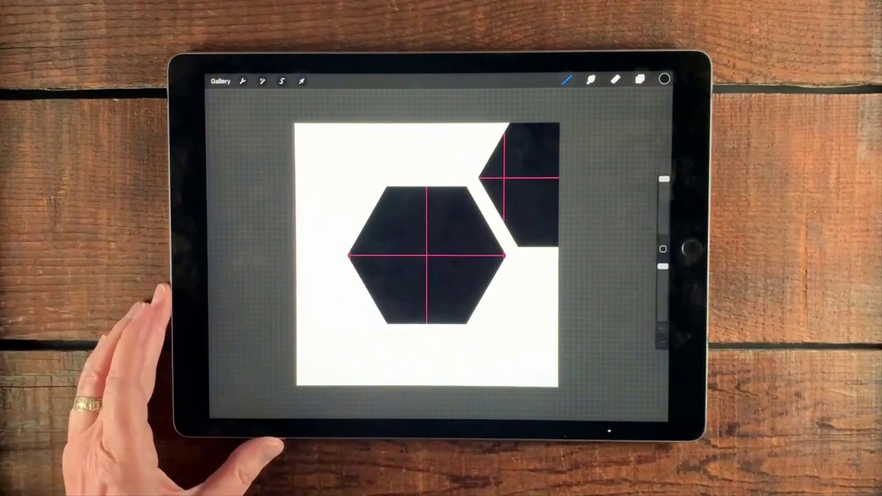
left_click(640, 80)
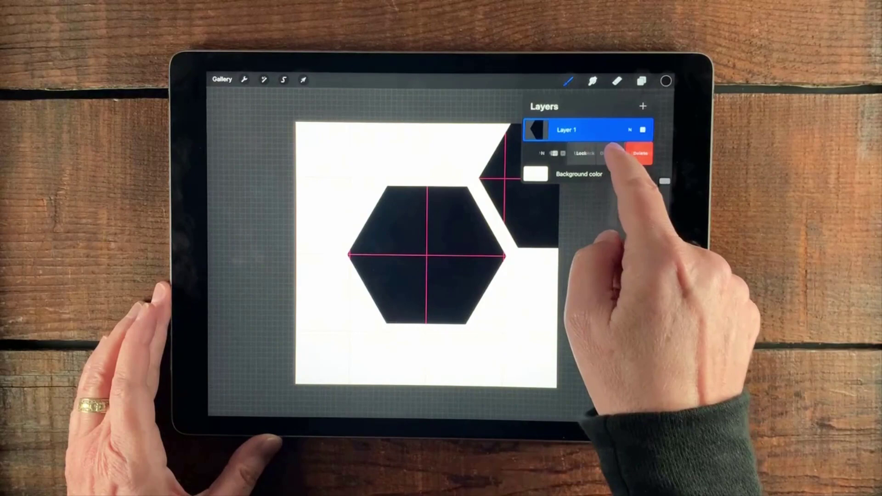
left_click(302, 80)
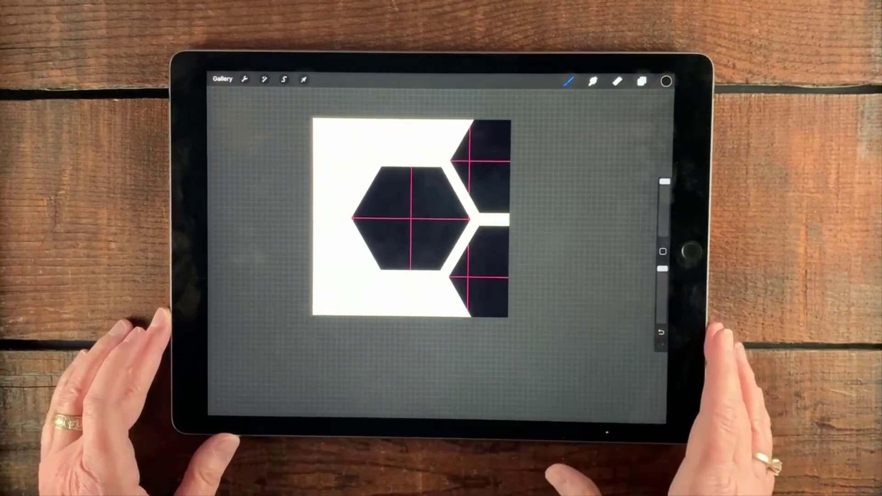
Step: Merge the two edge hexagon layers and flip the halves horizontally onto the left edge
left_click(641, 80)
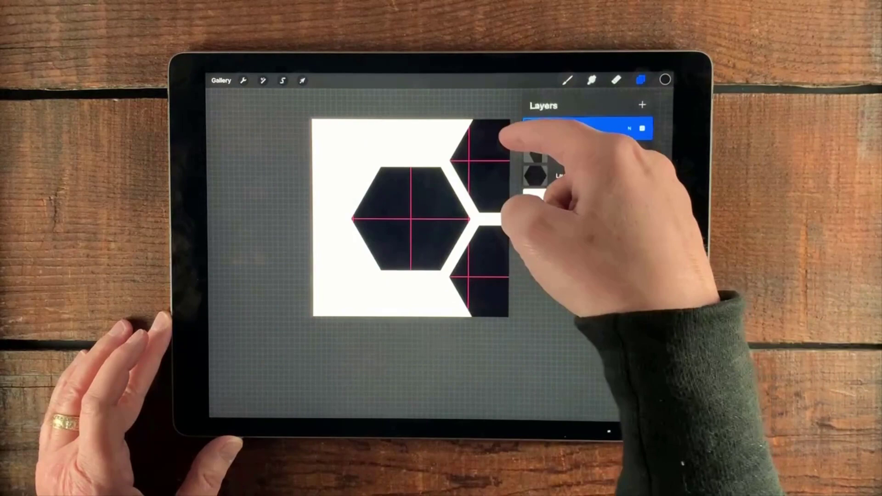
left_click(563, 128)
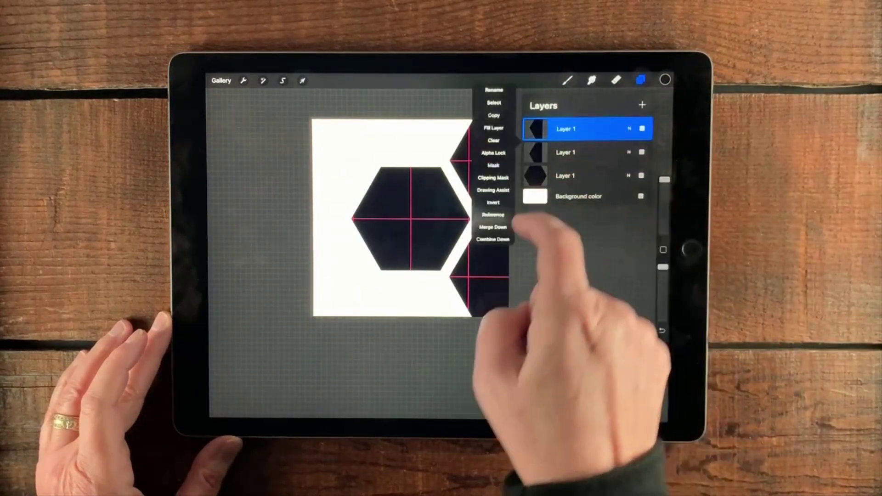
left_click(492, 228)
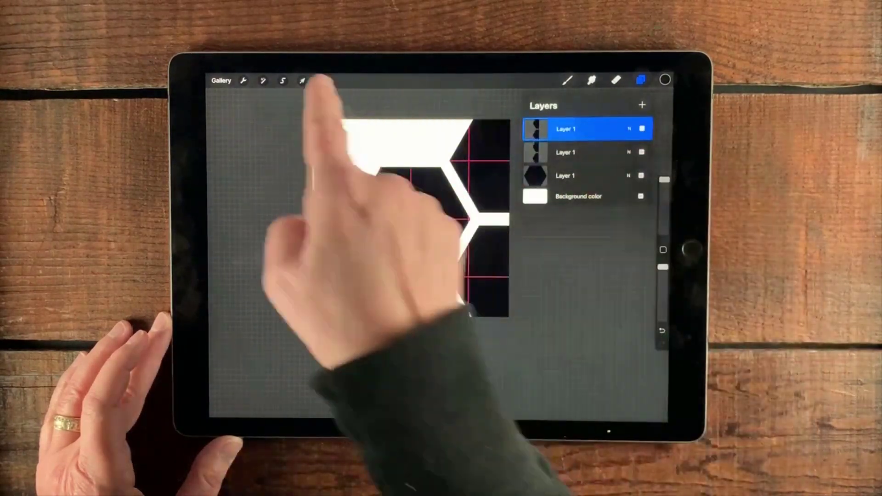
left_click(302, 80)
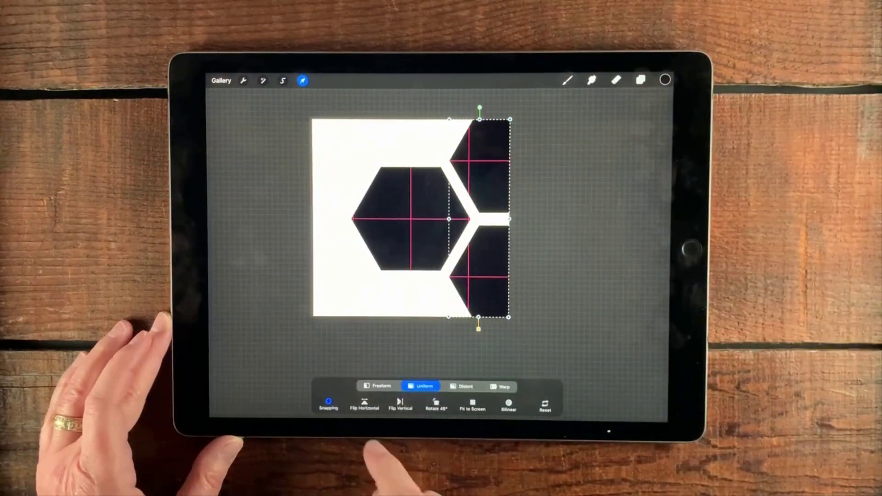
left_click(364, 405)
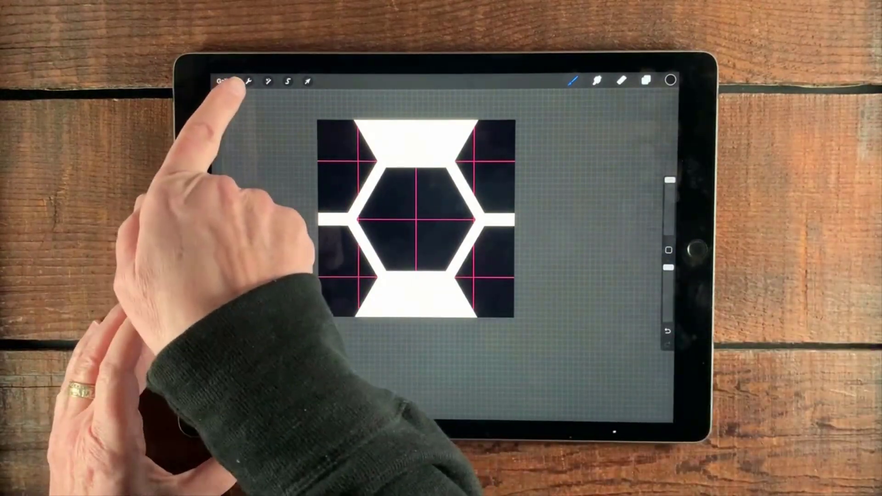
Step: Crop the canvas to the central honeycomb tile and hide the pink guide lines
left_click(248, 80)
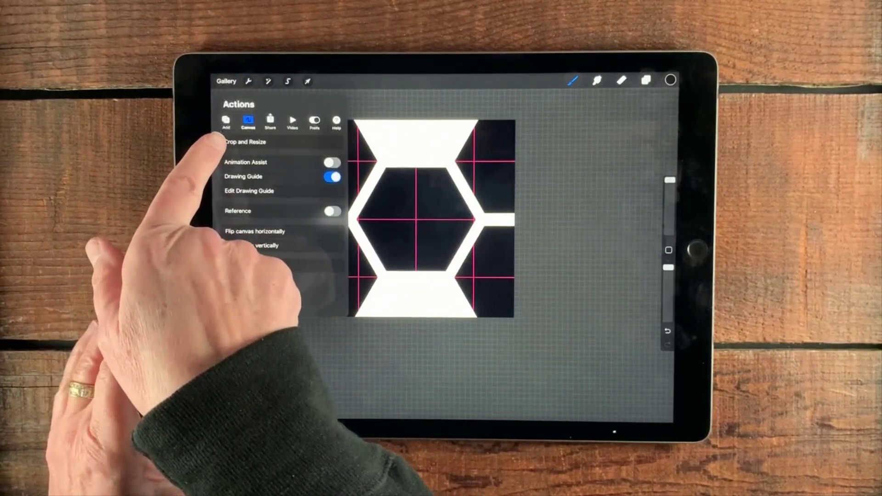
left_click(245, 142)
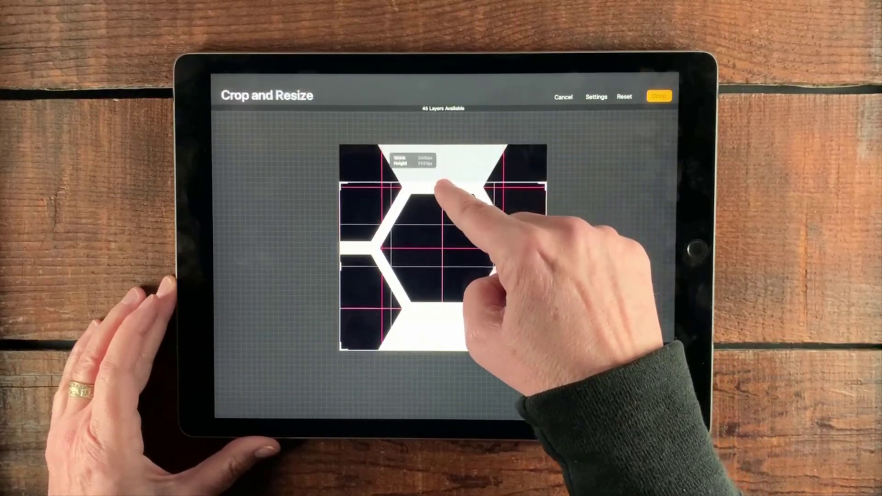
left_click_drag(439, 185, 394, 253)
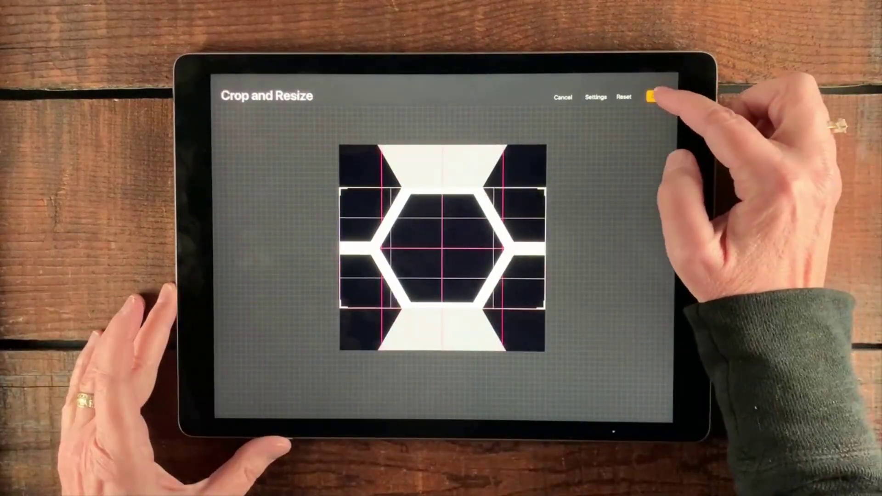
left_click(652, 95)
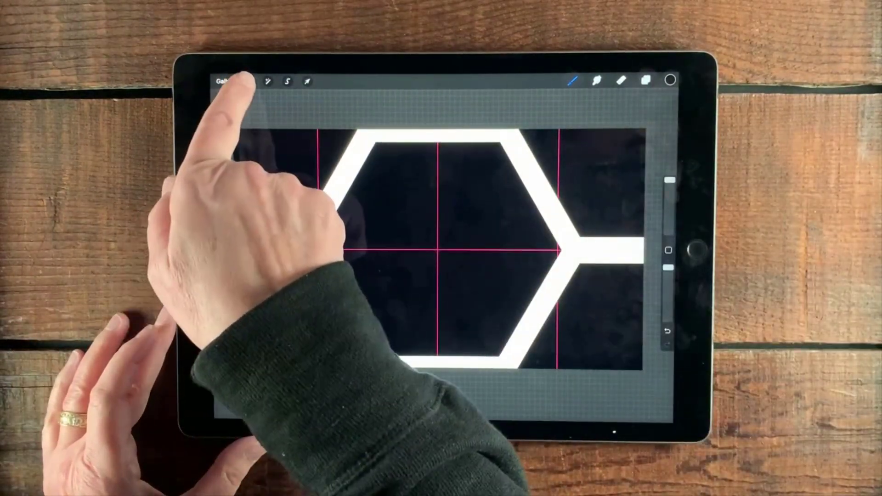
left_click(247, 81)
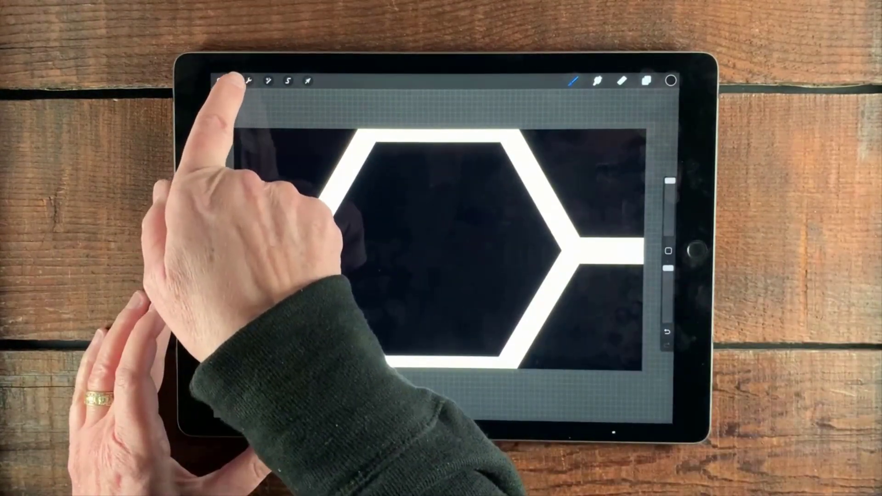
Step: Open Texture Starter 1 from the Demos brush set in Brush Studio
left_click(247, 80)
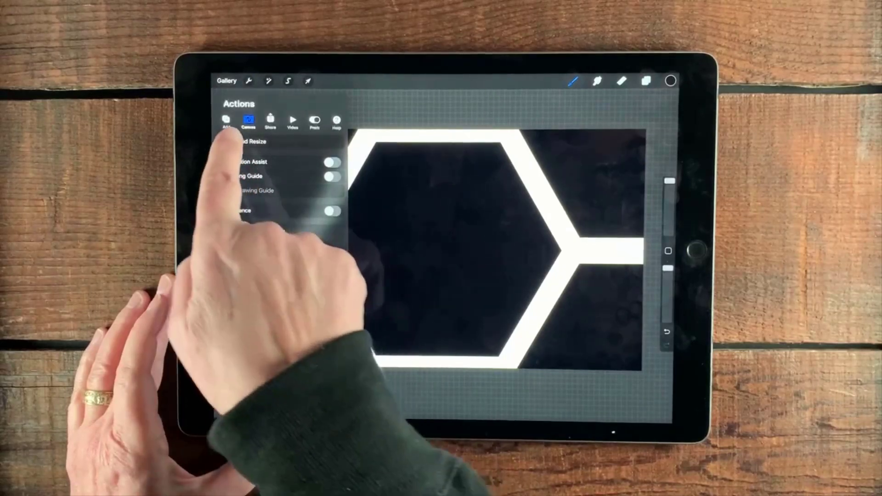
left_click(227, 120)
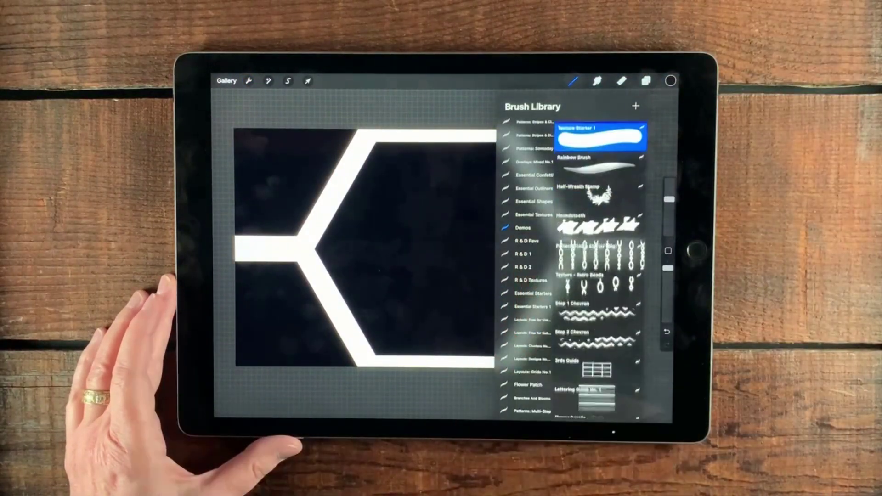
left_click(598, 132)
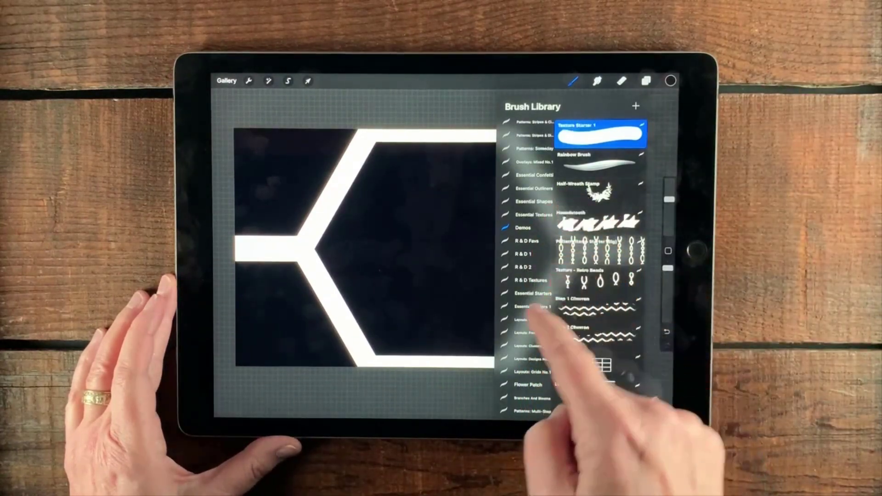
left_click(532, 293)
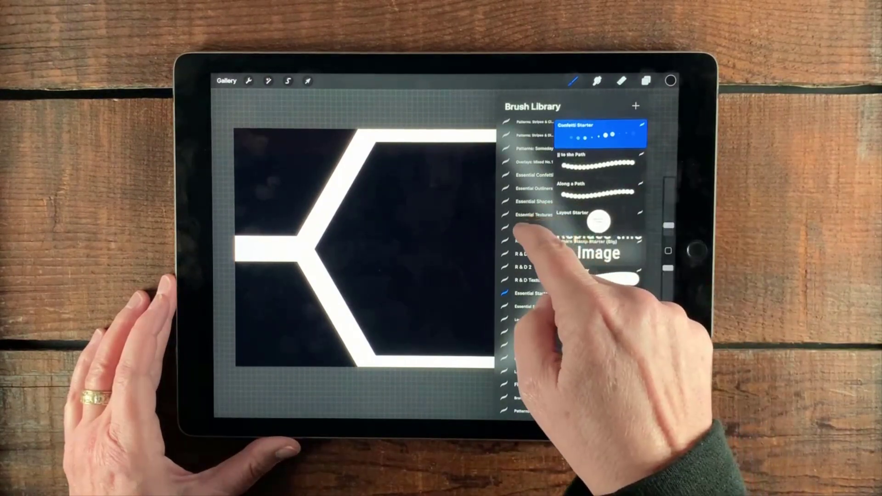
left_click(523, 227)
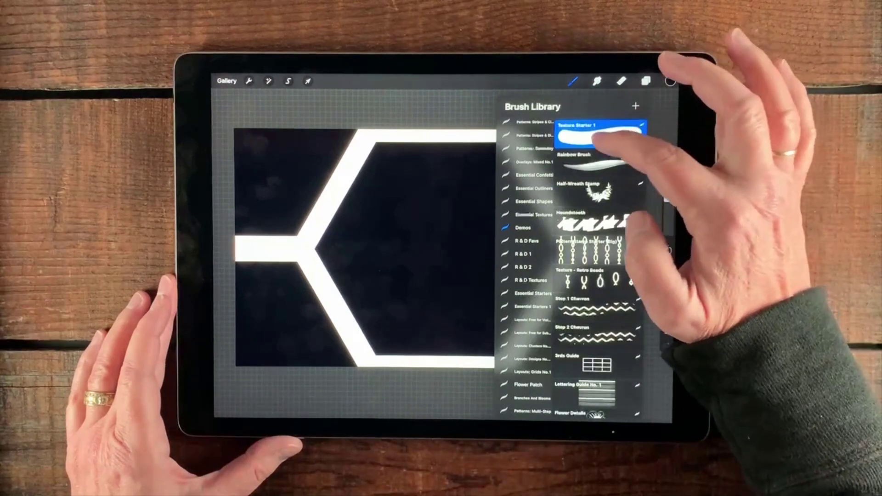
double_click(597, 125)
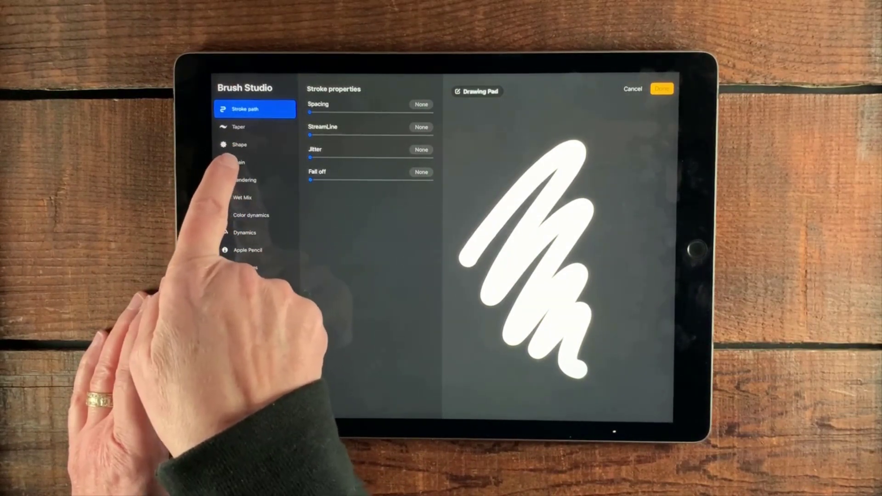
Step: Import the hexagon tile image as the brush grain in the Grain Editor
left_click(255, 143)
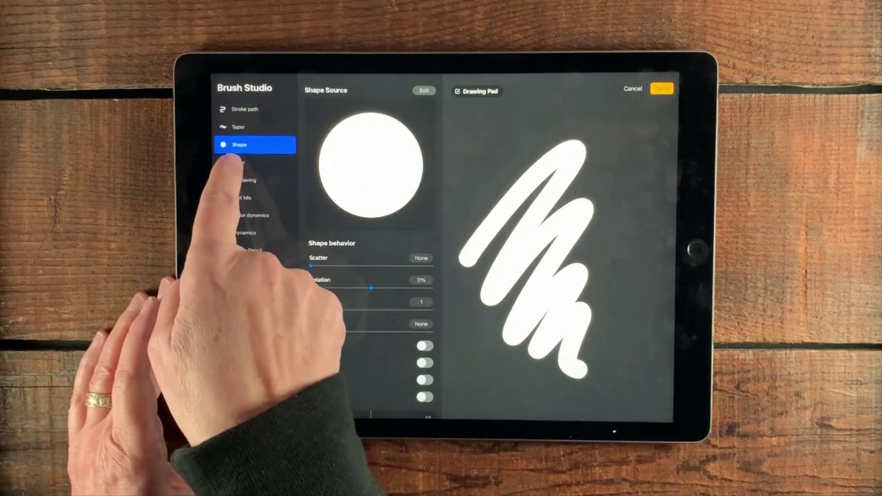
left_click(255, 162)
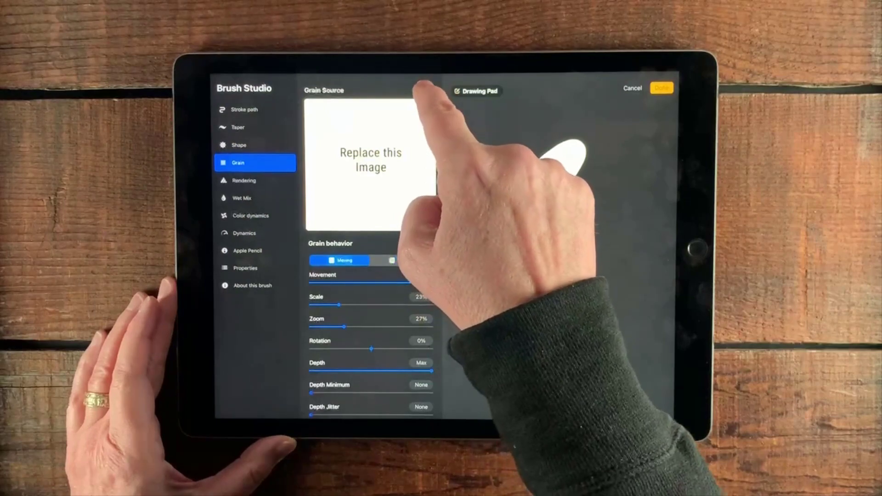
left_click(370, 159)
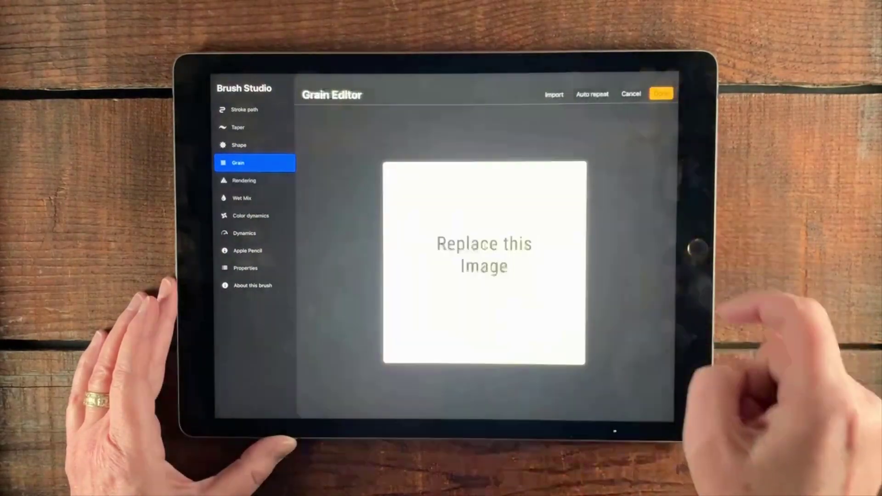
left_click(553, 94)
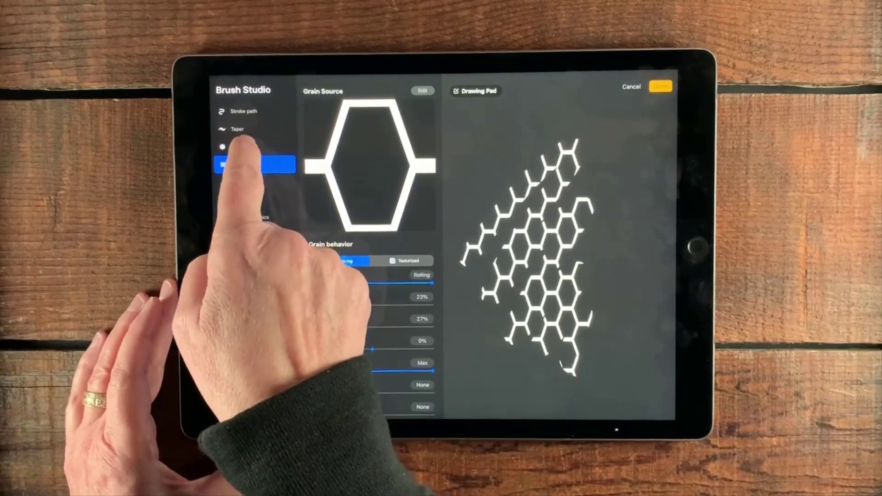
Step: Check the brush's Shape behaviour settings and scribble test strokes on the Drawing Pad
left_click(239, 148)
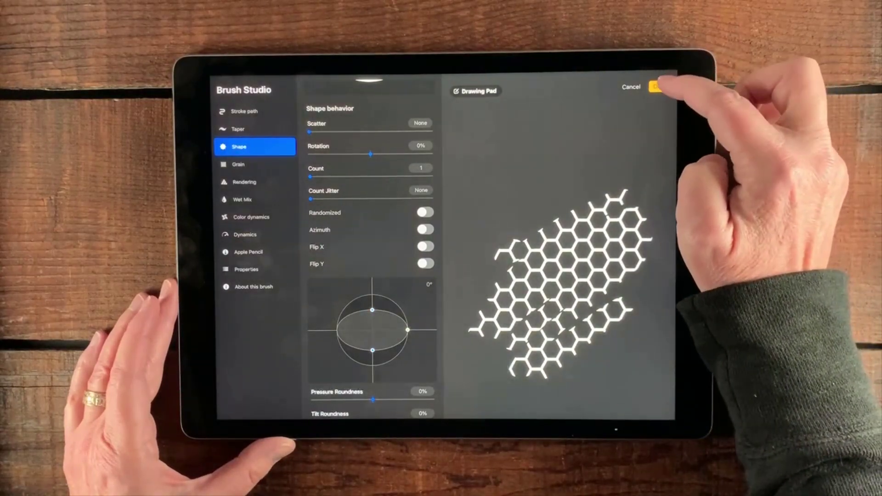
Step: Rename the brush 'Hive Goodness' in About this brush and save it
left_click(257, 286)
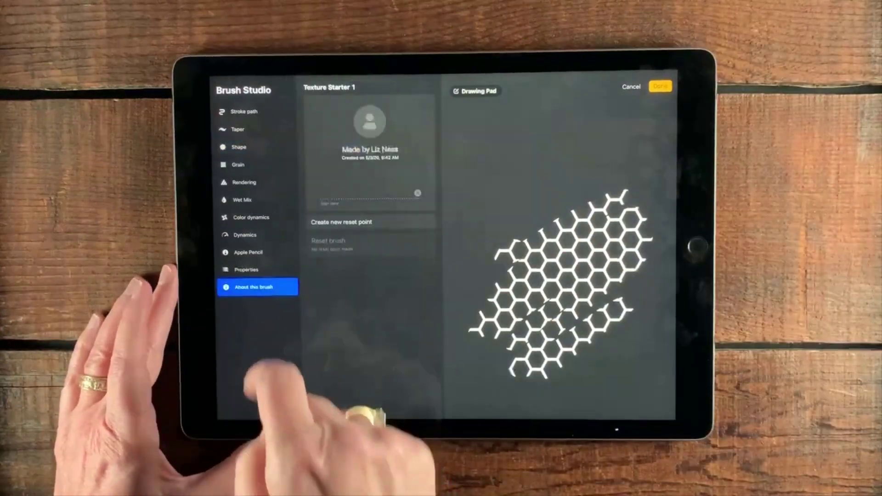
left_click(329, 87)
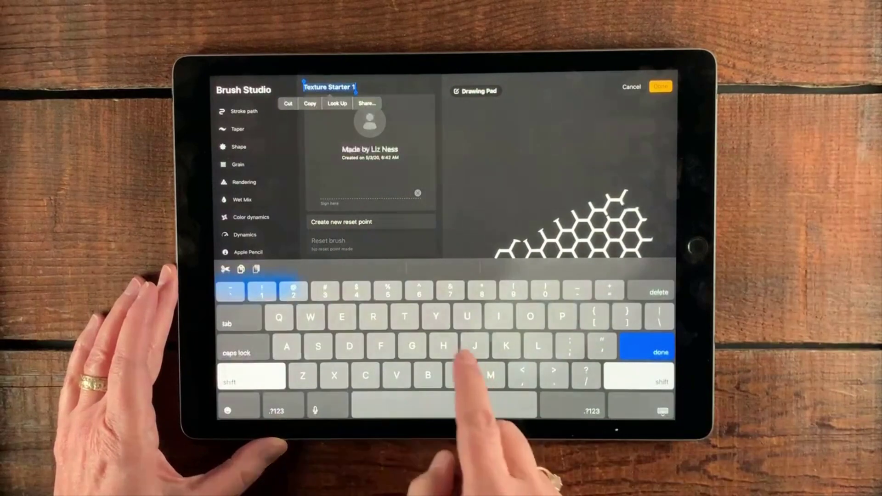
type("Hive")
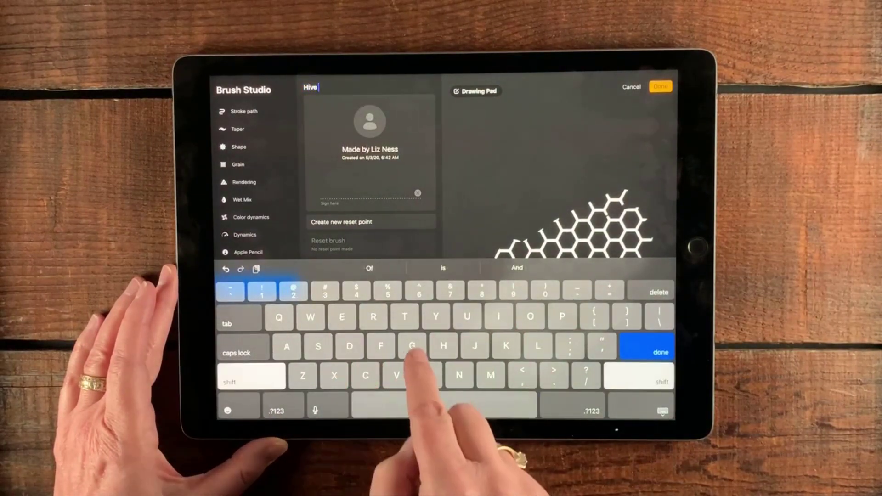
type("Goodn")
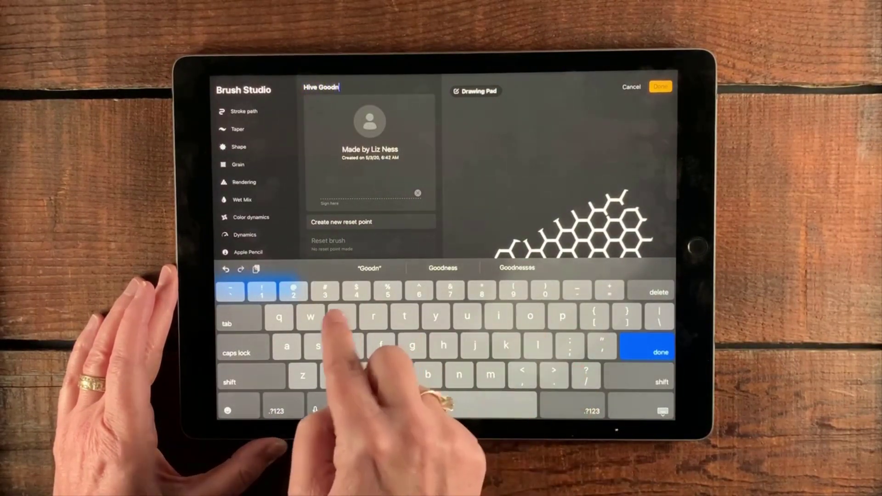
left_click(443, 268)
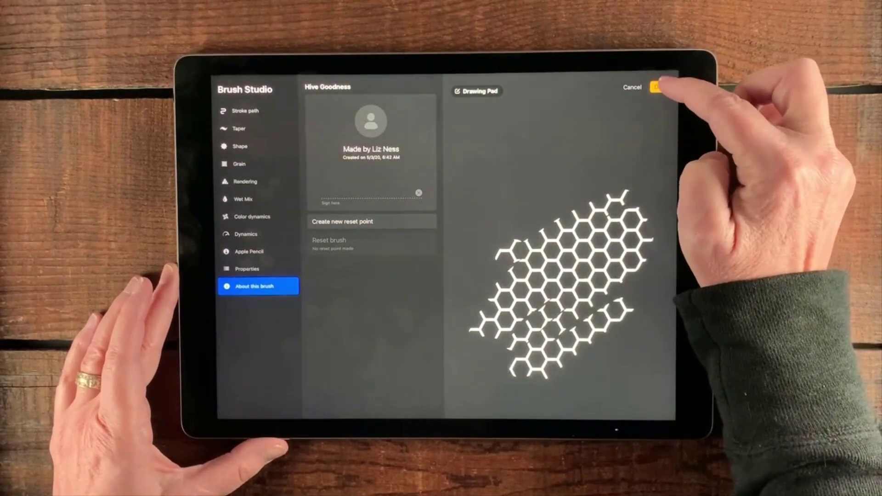
left_click(655, 87)
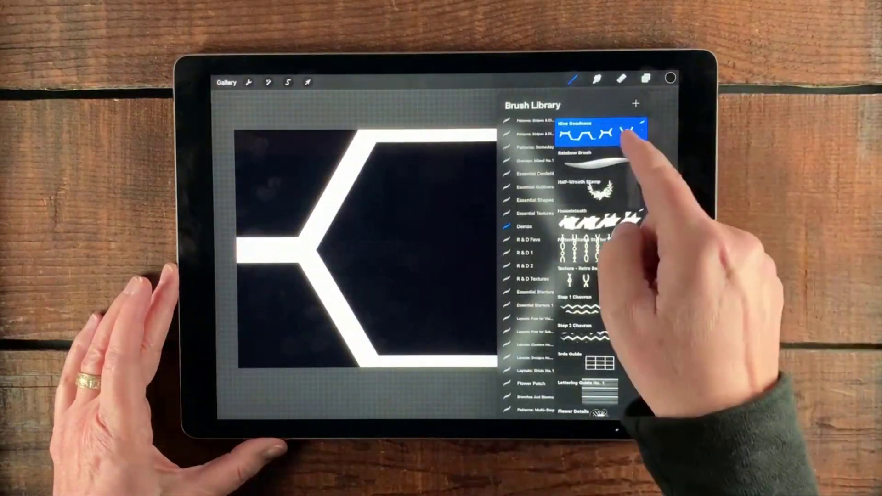
Step: Turn on Use stamp preview in the Hive Goodness brush Properties
double_click(602, 133)
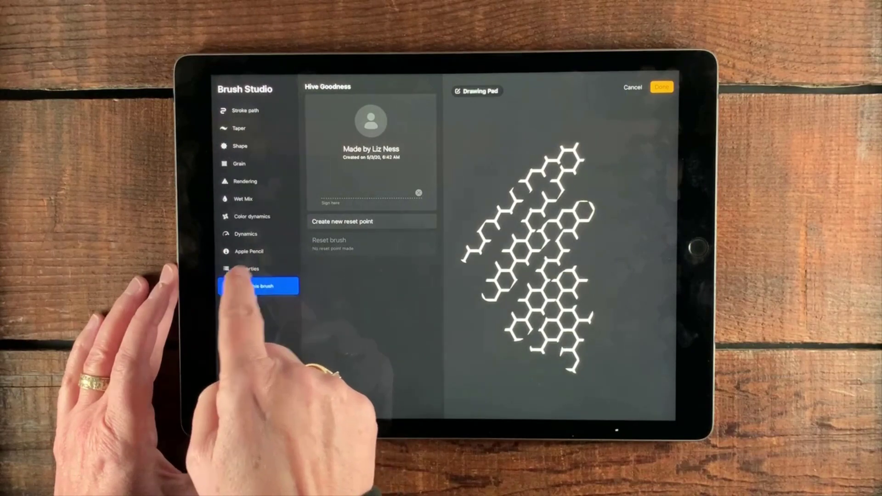
left_click(245, 268)
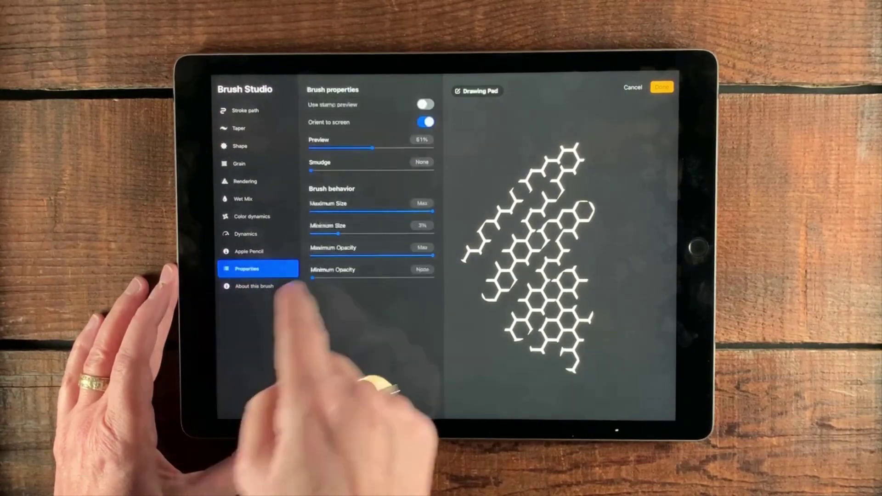
left_click(424, 105)
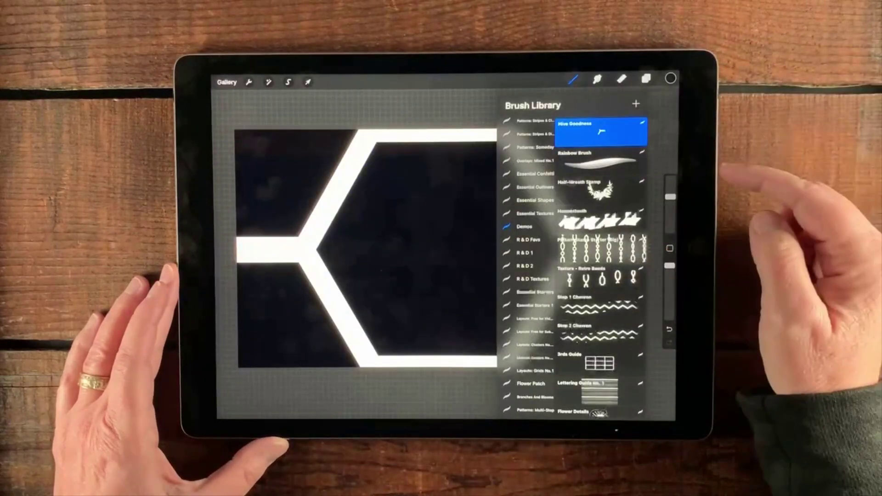
left_click(598, 131)
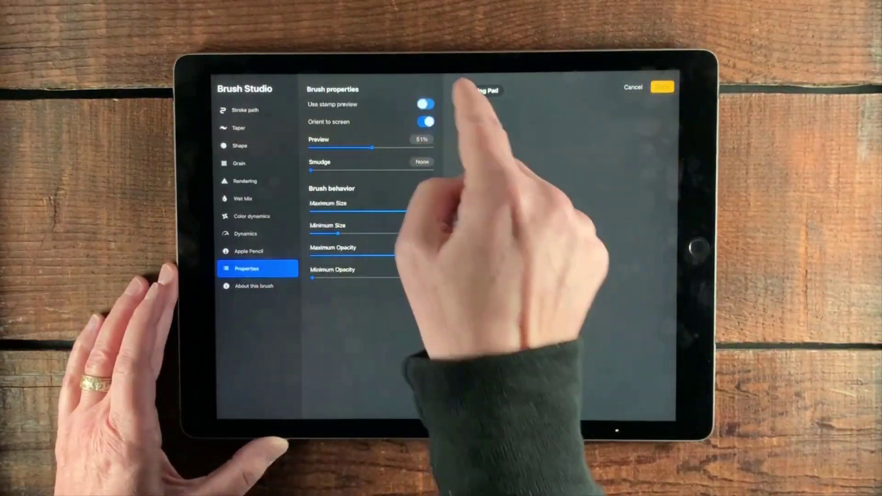
left_click(425, 105)
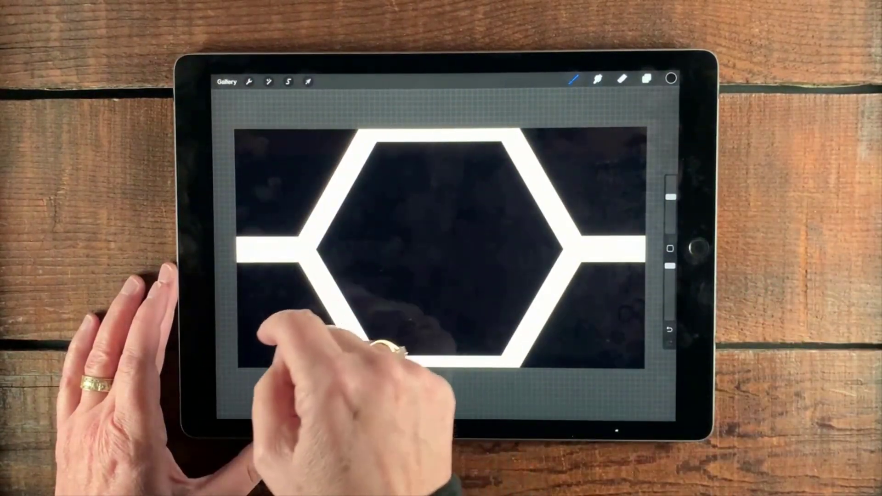
Step: From the Gallery, create and open a new blank square Untitled Artwork
left_click(226, 81)
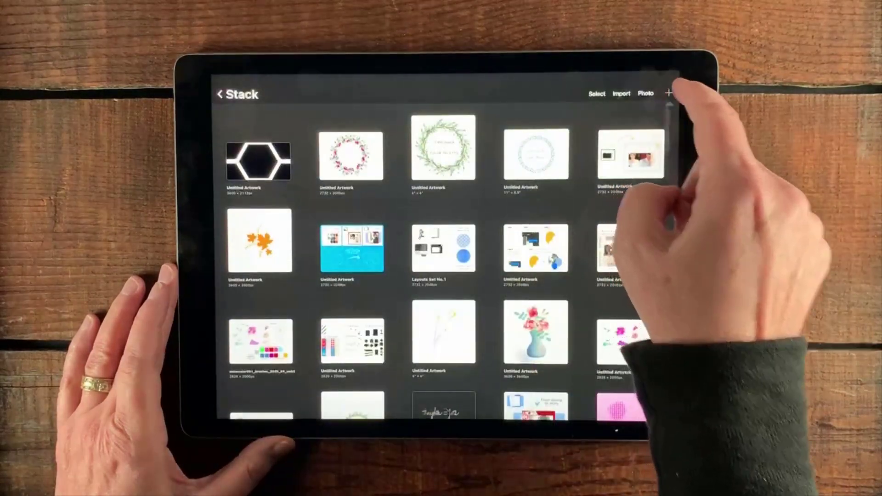
left_click(669, 93)
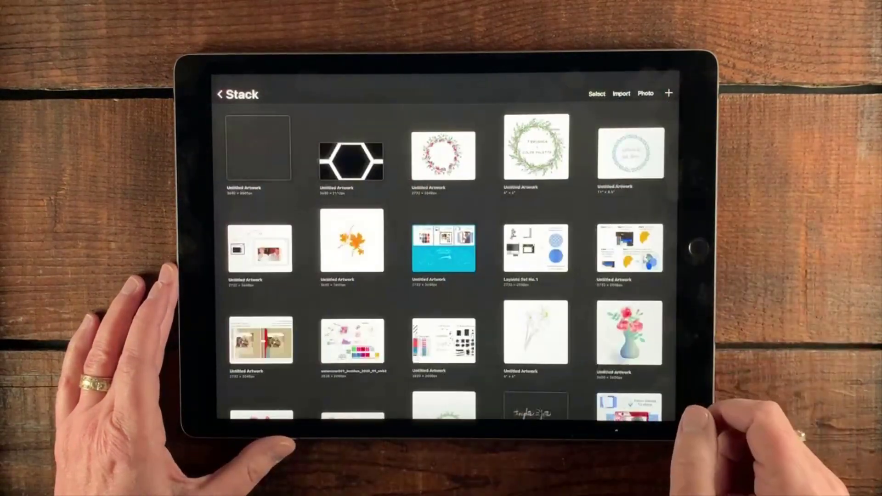
left_click(258, 147)
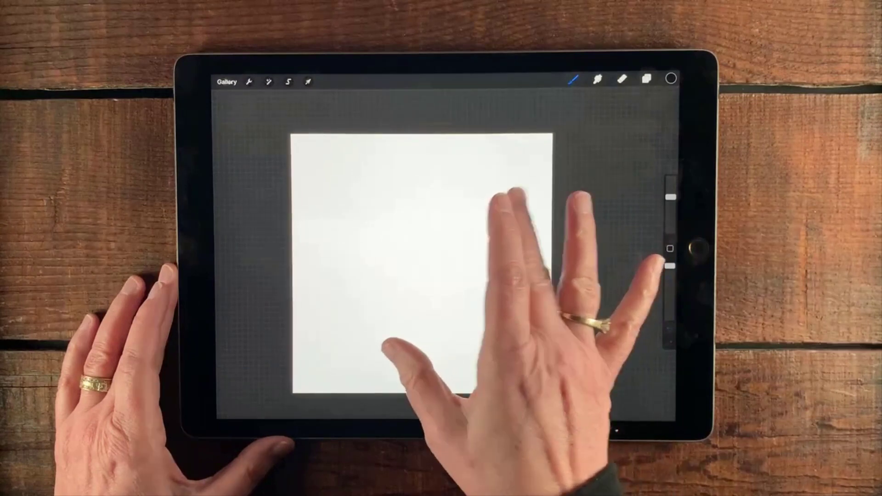
left_click(671, 79)
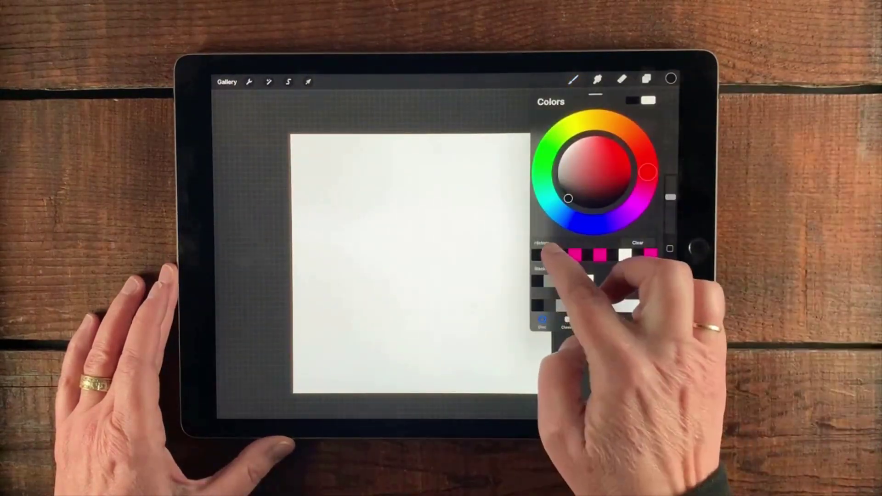
Step: Paint a pink honeycomb with Hive Goodness, then reopen its Shape settings in Brush Studio
left_click(671, 79)
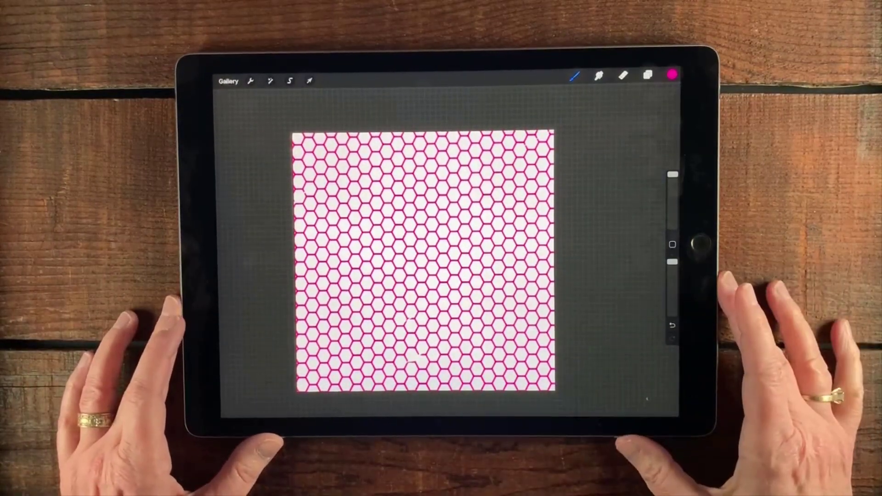
left_click(598, 77)
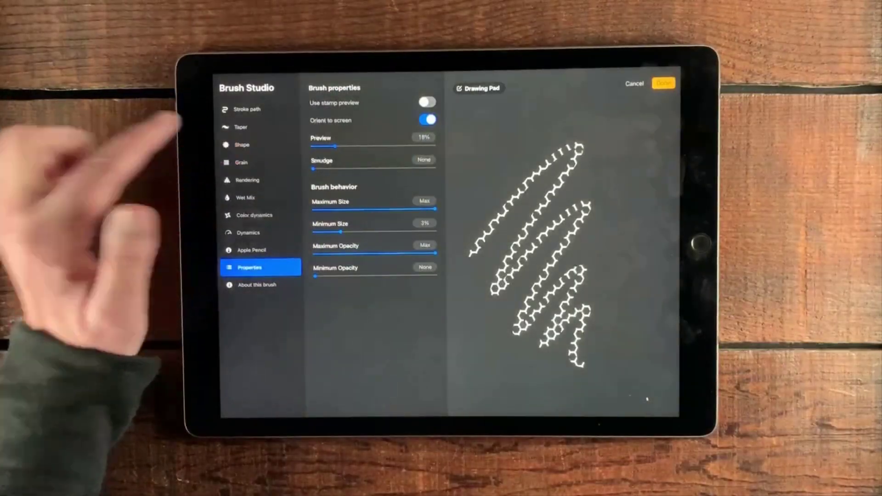
left_click(242, 145)
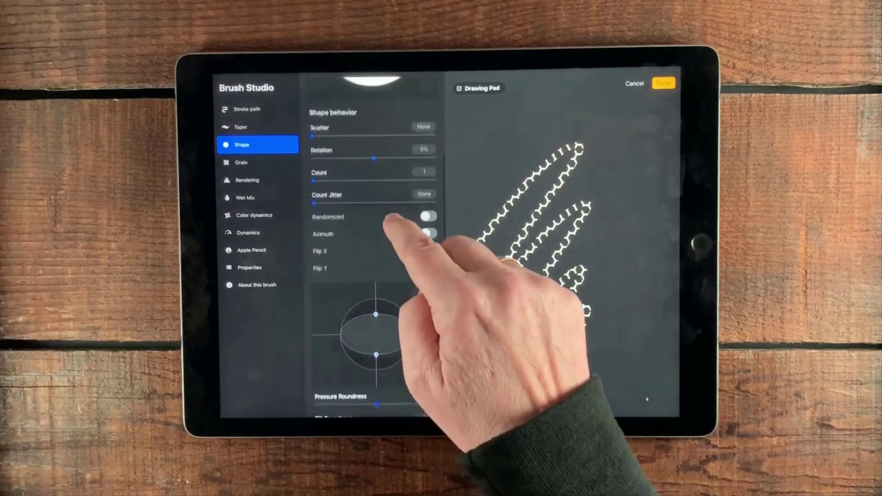